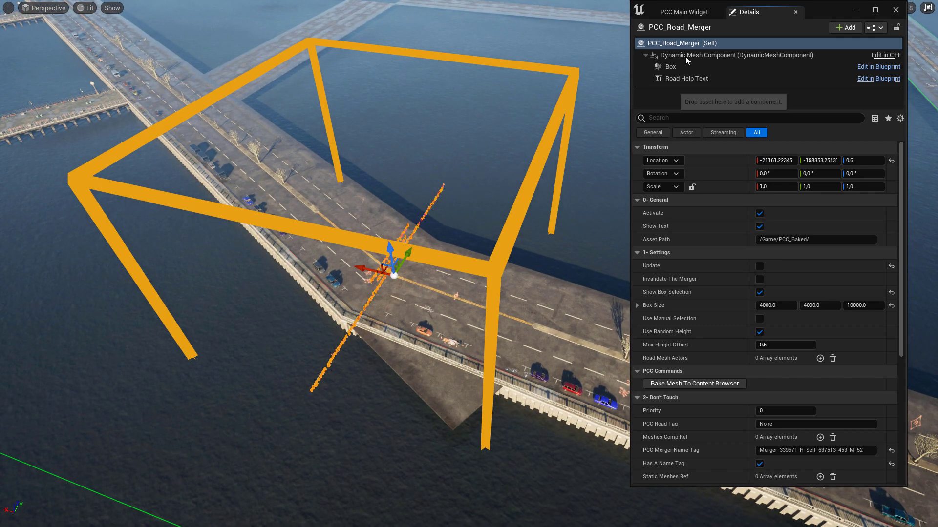
pyautogui.moveTo(788, 231)
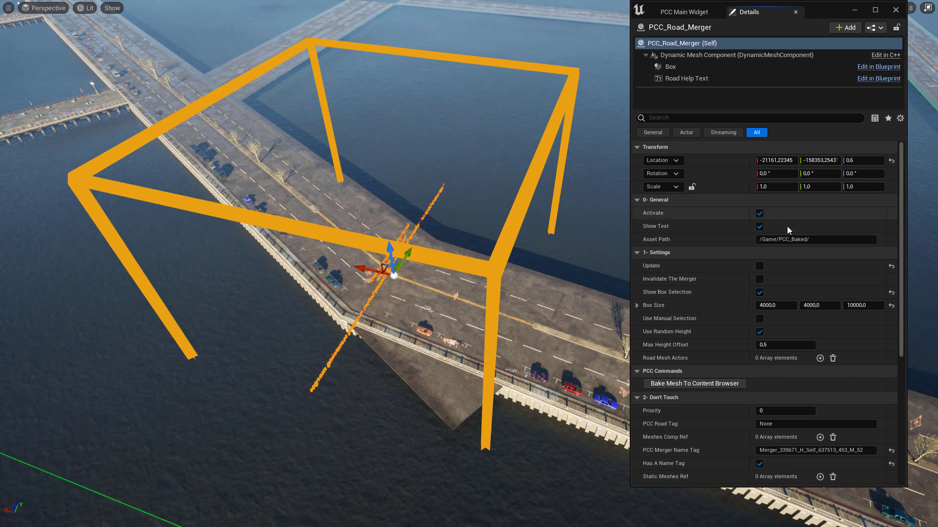
pyautogui.moveTo(659, 320)
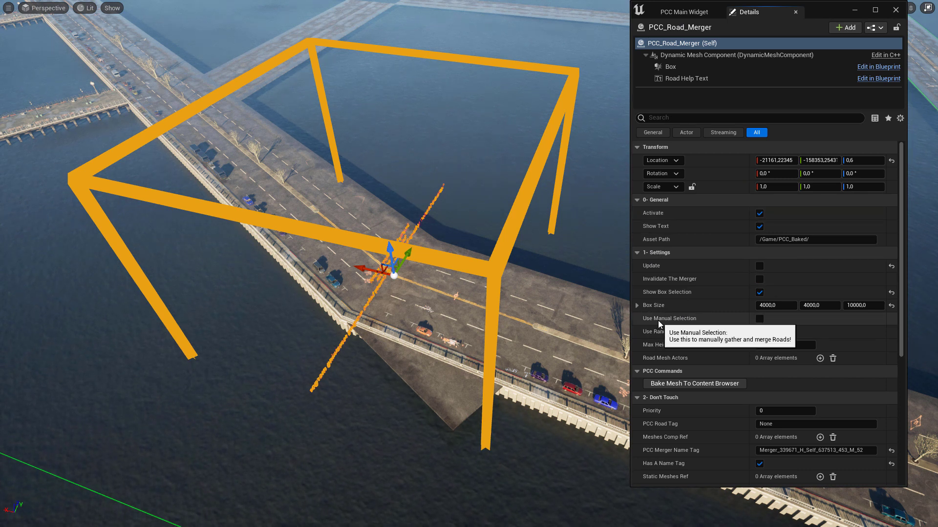
pyautogui.moveTo(768, 320)
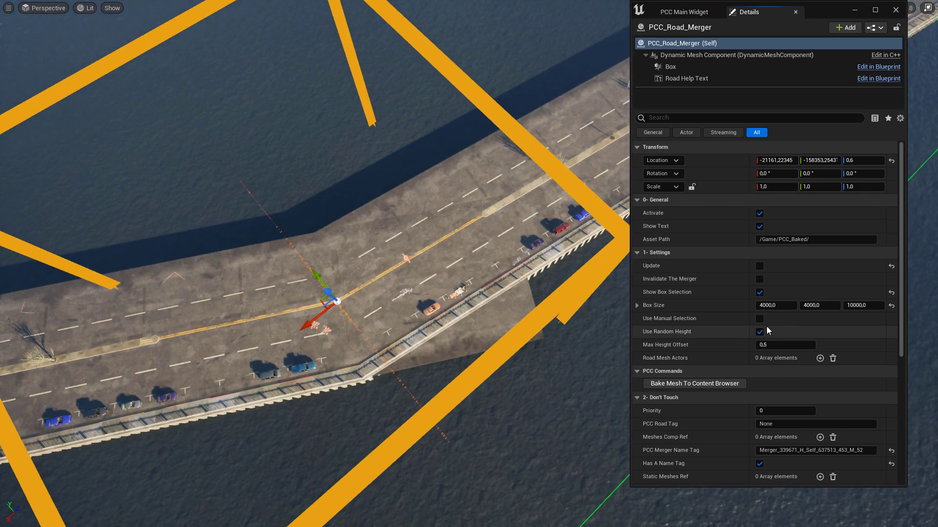
# Step: Enable Use Manual Selection on the PCC Road Merger so it gathers six road meshes
pyautogui.click(759, 319)
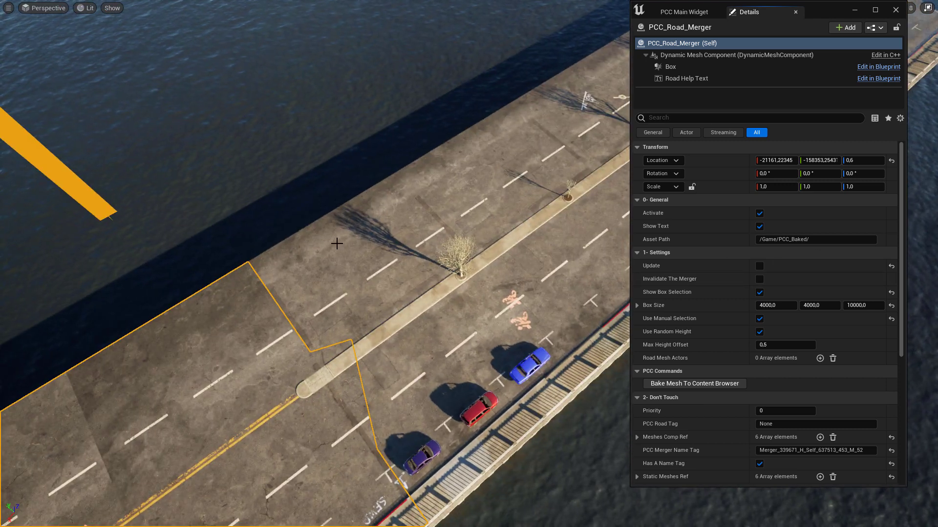
pyautogui.moveTo(824, 381)
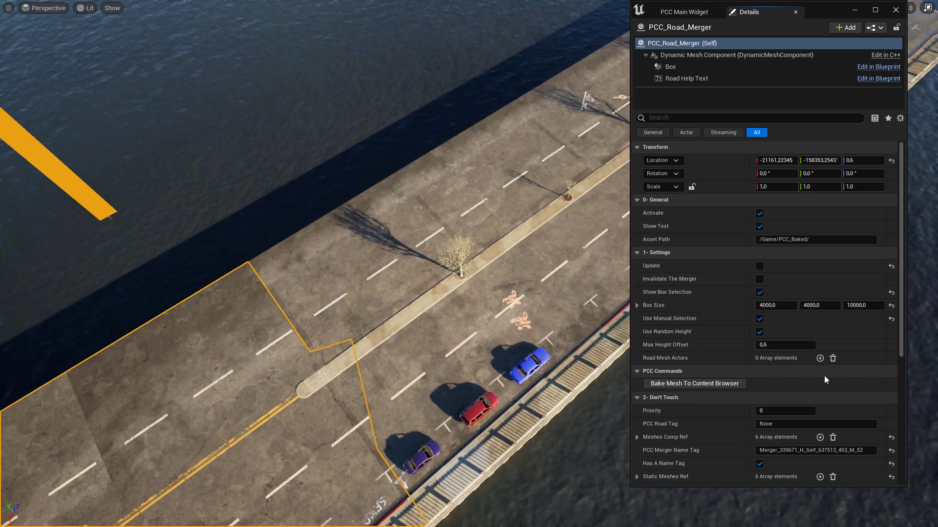
# Step: Add an empty element to the merger's Road Mesh Actors list
pyautogui.click(820, 357)
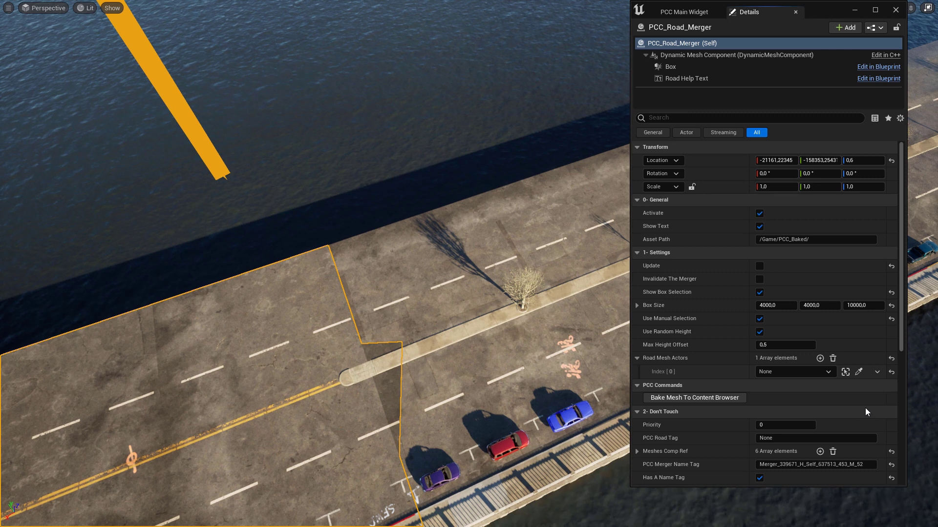
pyautogui.moveTo(859, 371)
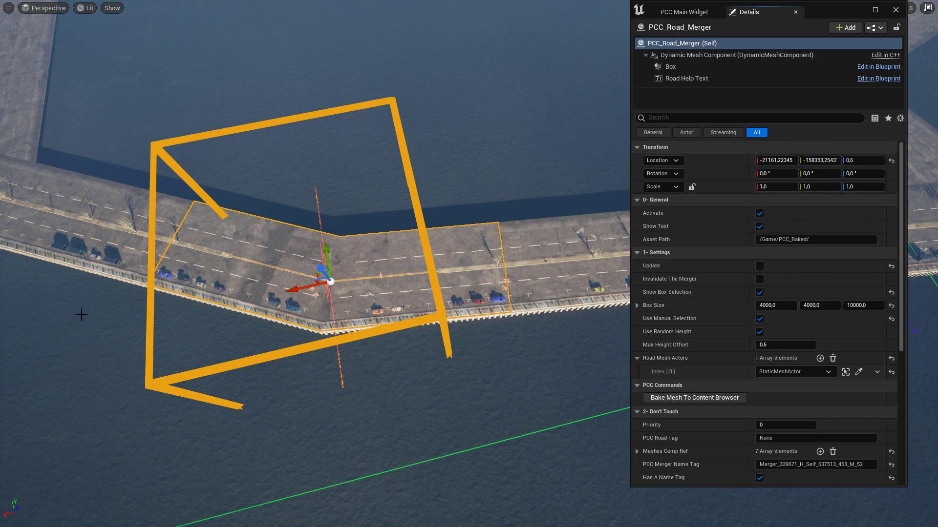
pyautogui.moveTo(650, 314)
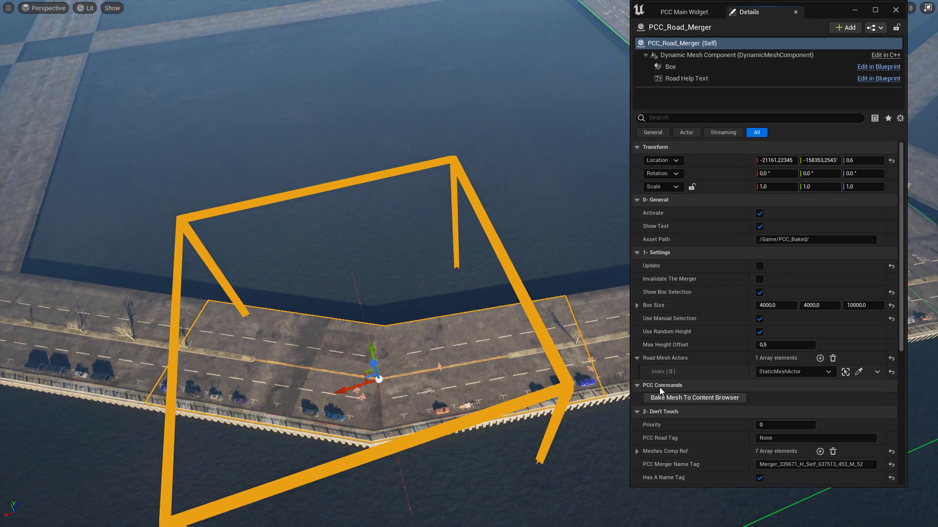
pyautogui.moveTo(693, 398)
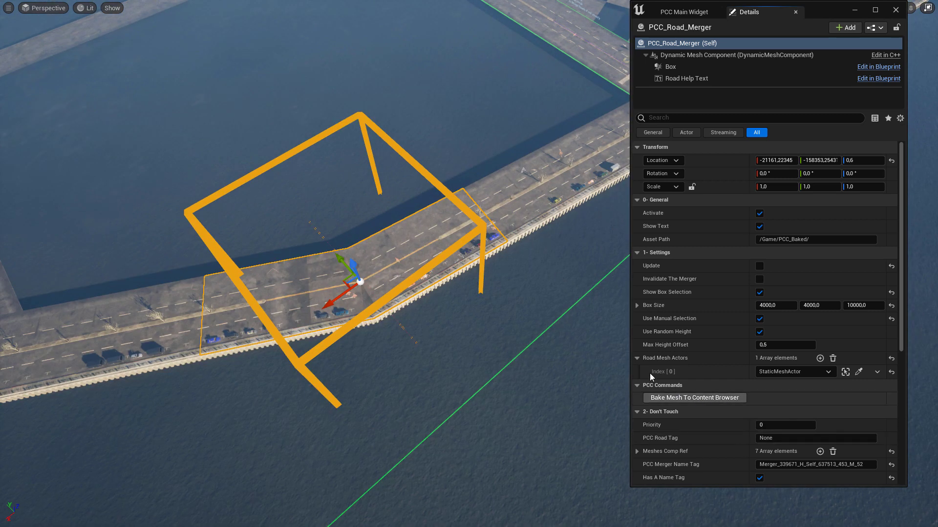
pyautogui.moveTo(684, 12)
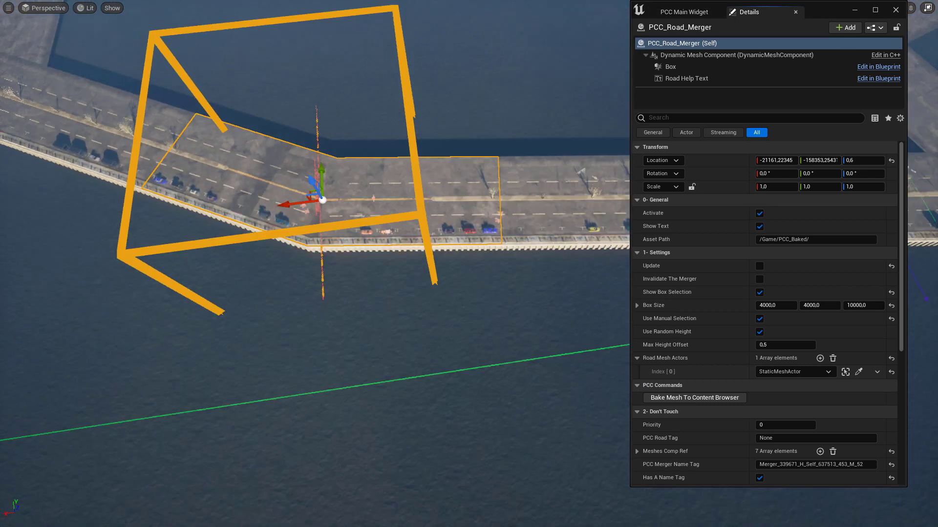
pyautogui.moveTo(693, 397)
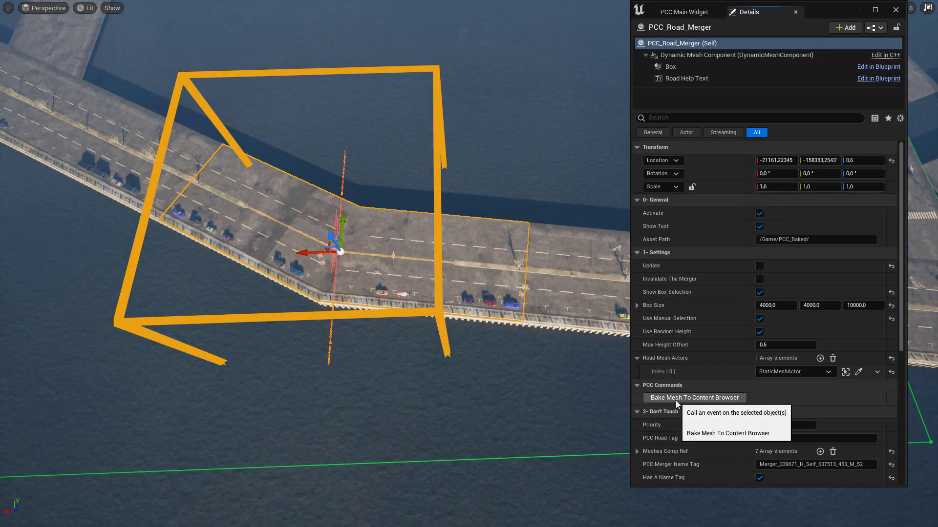
# Step: Bake the seven merged road meshes into the PCC_Baked content folder
pyautogui.click(693, 397)
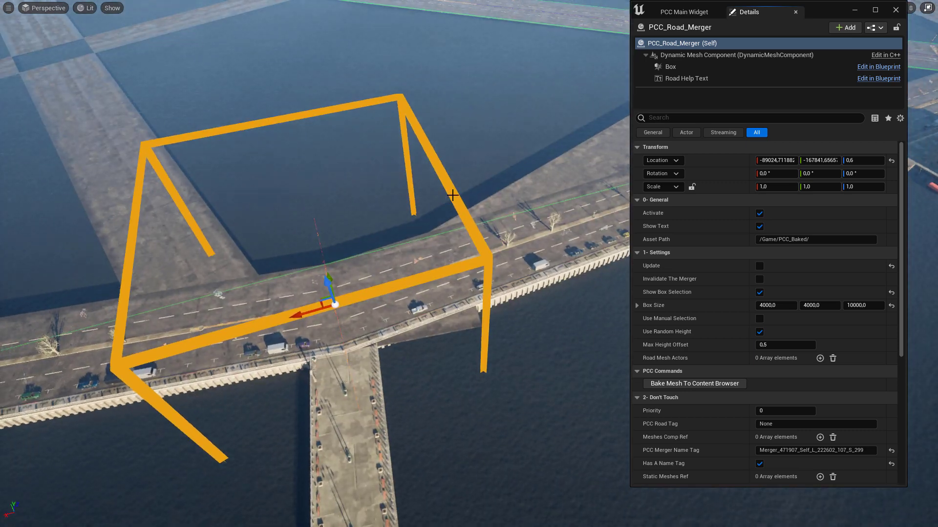
# Step: Enable manual selection on the second merger and fill four Road Mesh Actor slots with adjacent road pieces
pyautogui.click(760, 319)
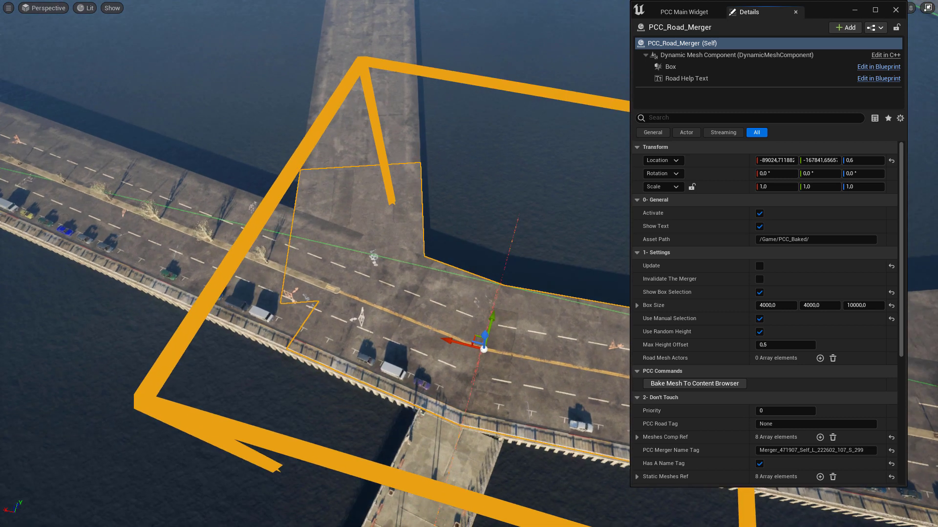
pyautogui.moveTo(820, 359)
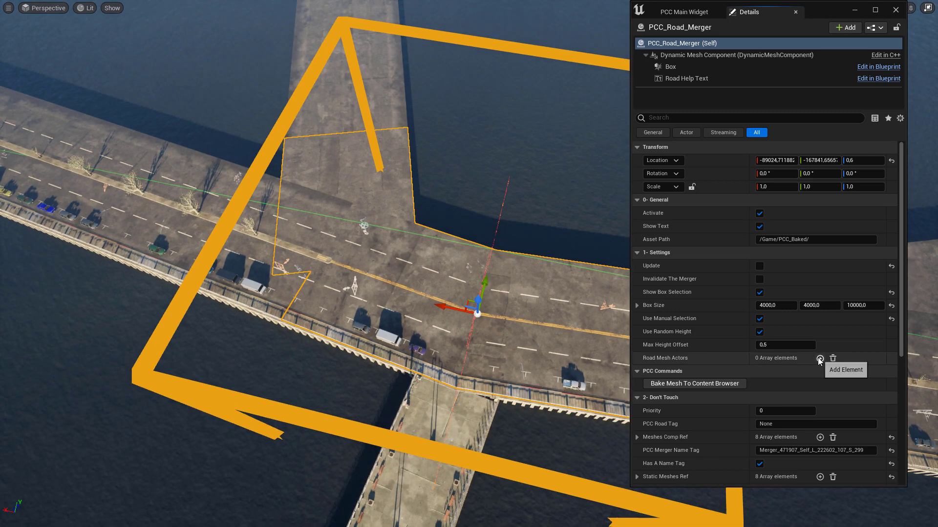
pyautogui.click(820, 358)
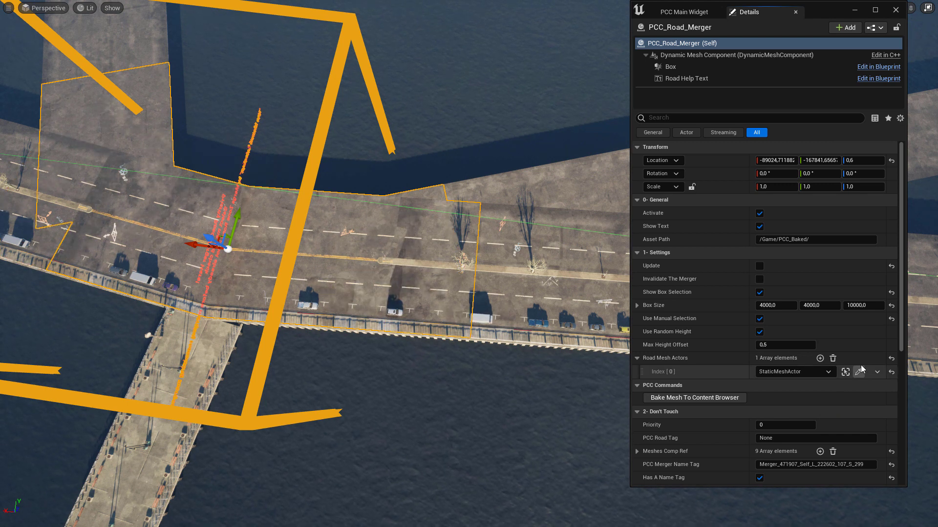
pyautogui.click(820, 358)
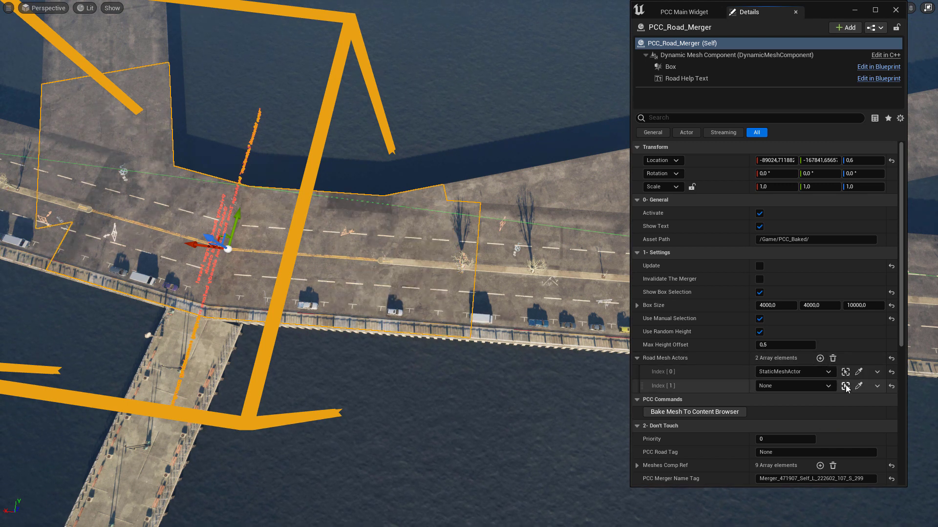
pyautogui.click(845, 386)
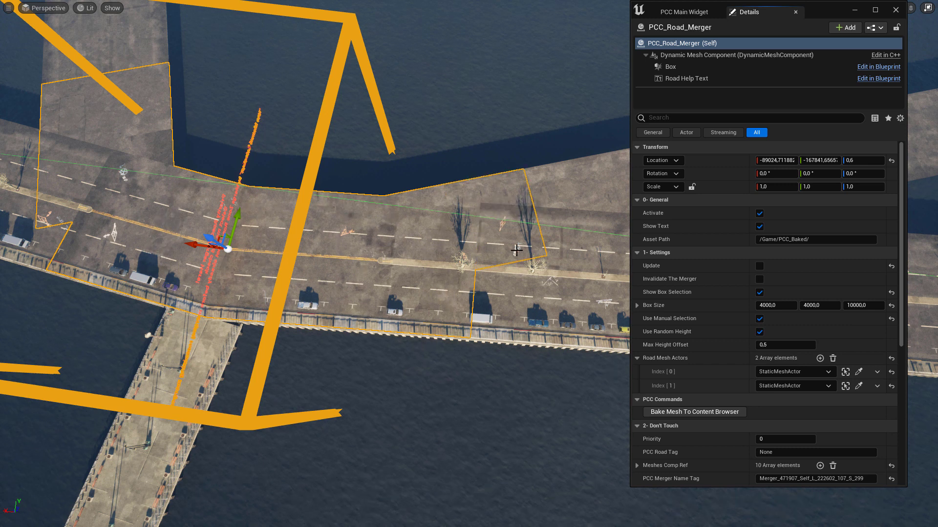
pyautogui.click(820, 358)
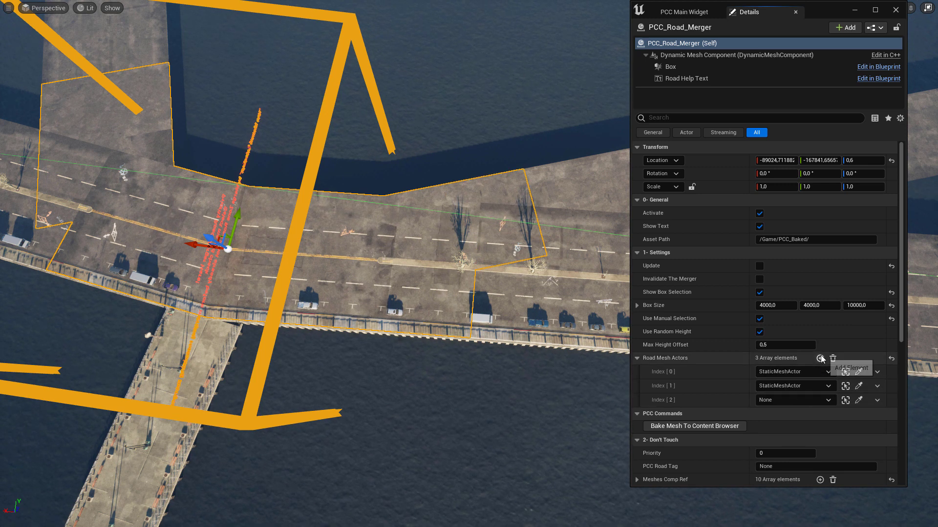
pyautogui.click(820, 359)
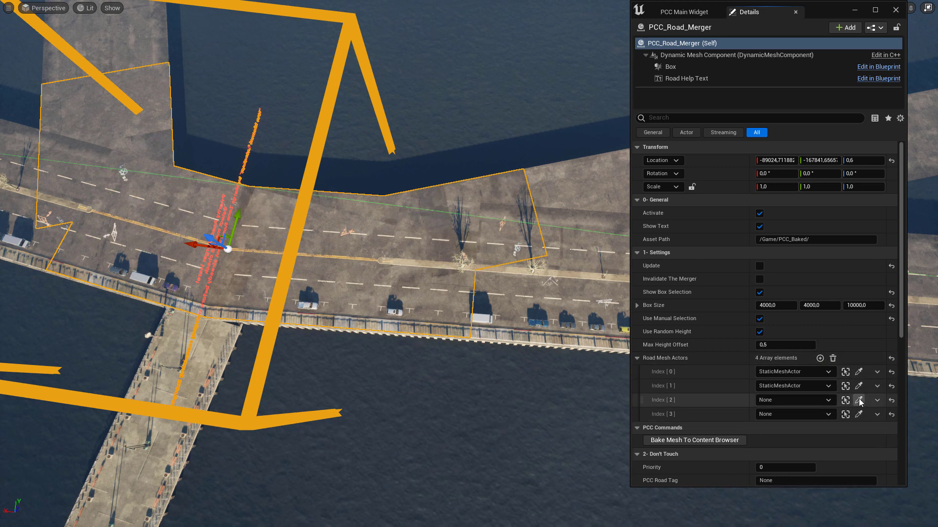
pyautogui.click(858, 401)
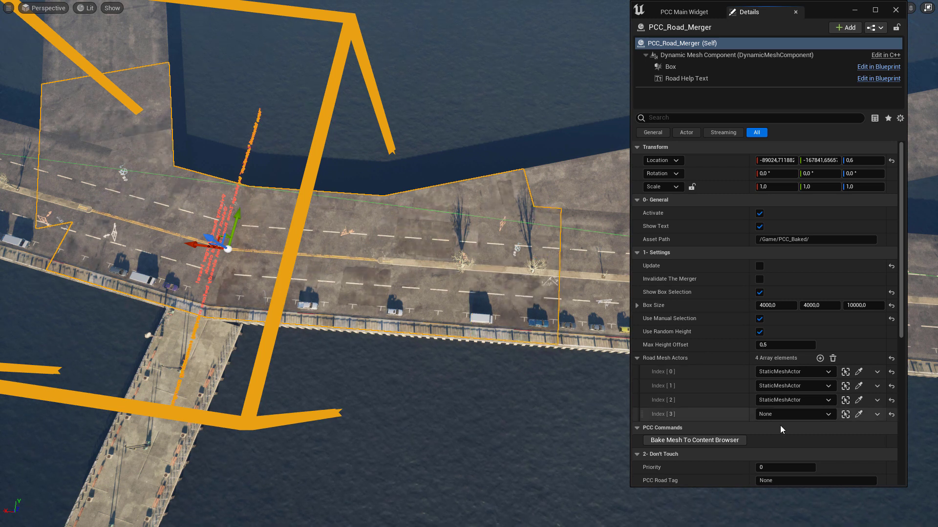
pyautogui.click(794, 414)
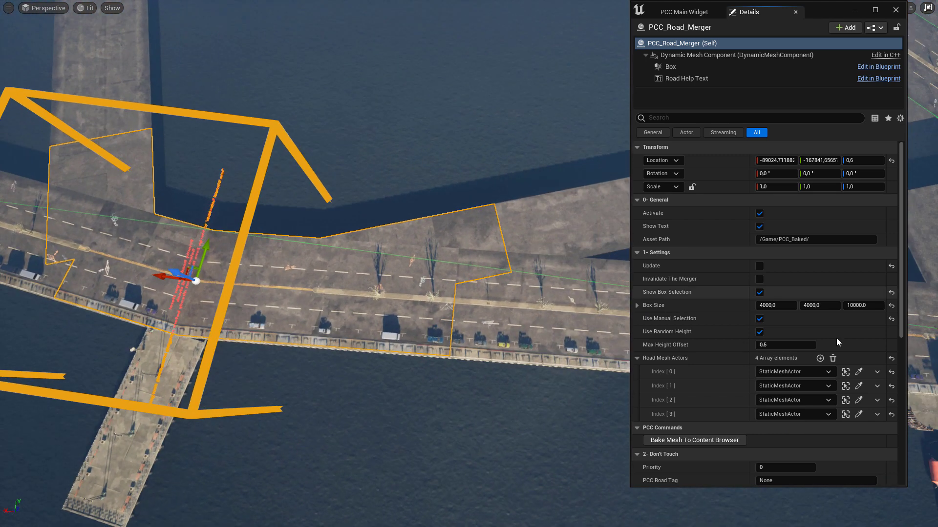
# Step: Remove all elements from the merger's Road Mesh Actors list
pyautogui.click(832, 359)
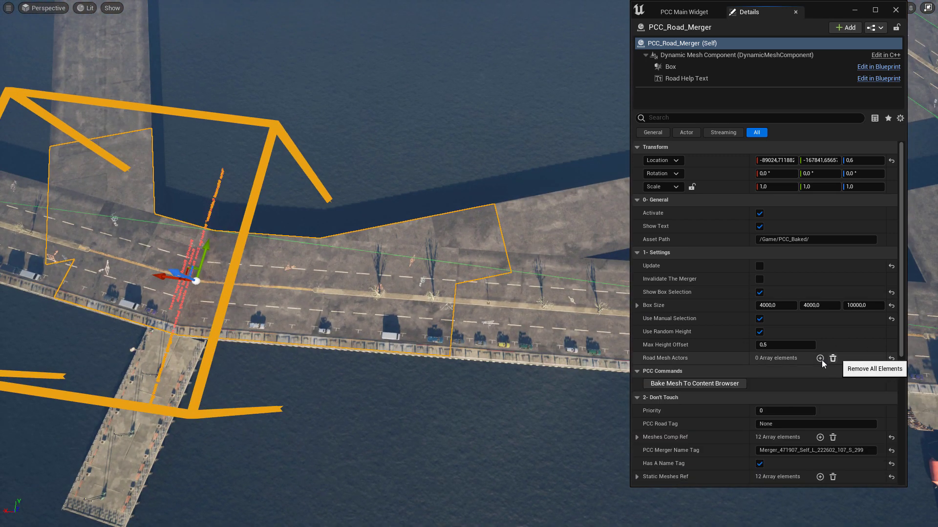
# Step: Invalidate the merger to clear its references, turn invalidation off, and re-enable Use Manual Selection
pyautogui.click(820, 358)
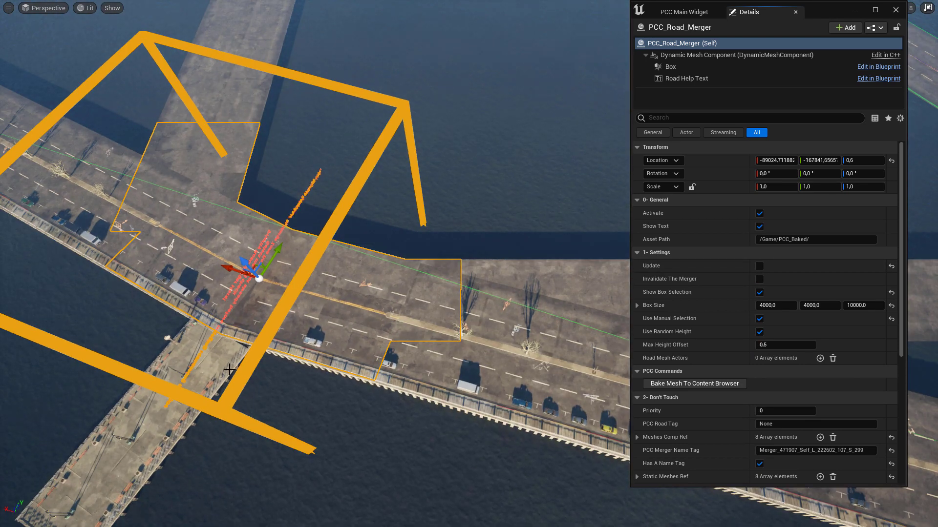
pyautogui.moveTo(670, 278)
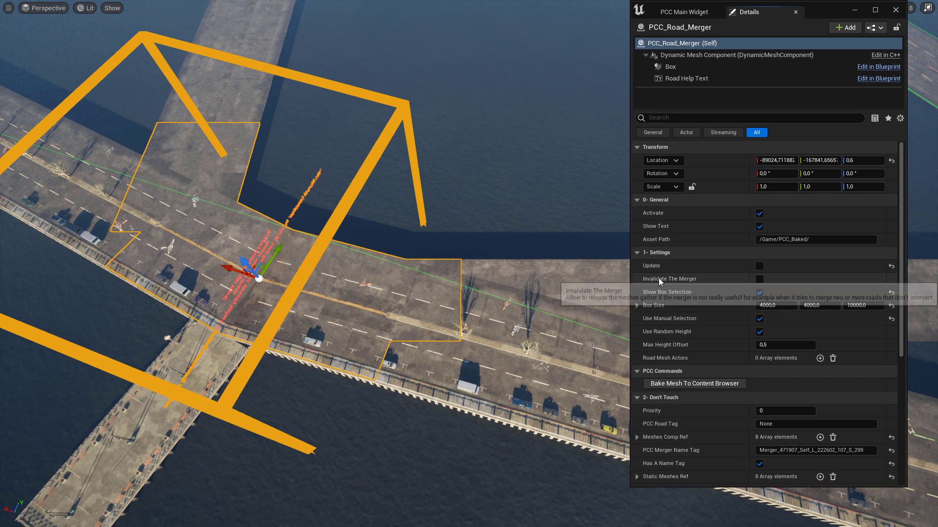
pyautogui.moveTo(419, 176)
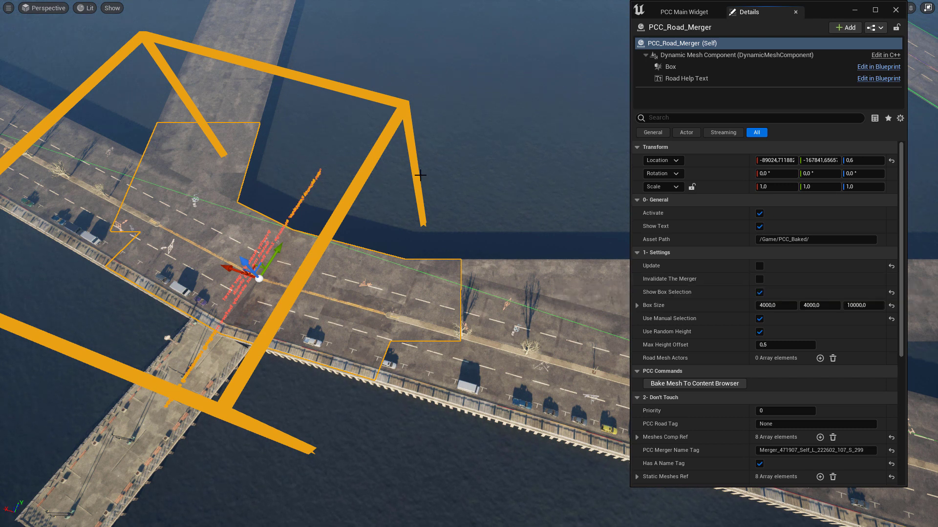
pyautogui.moveTo(259, 342)
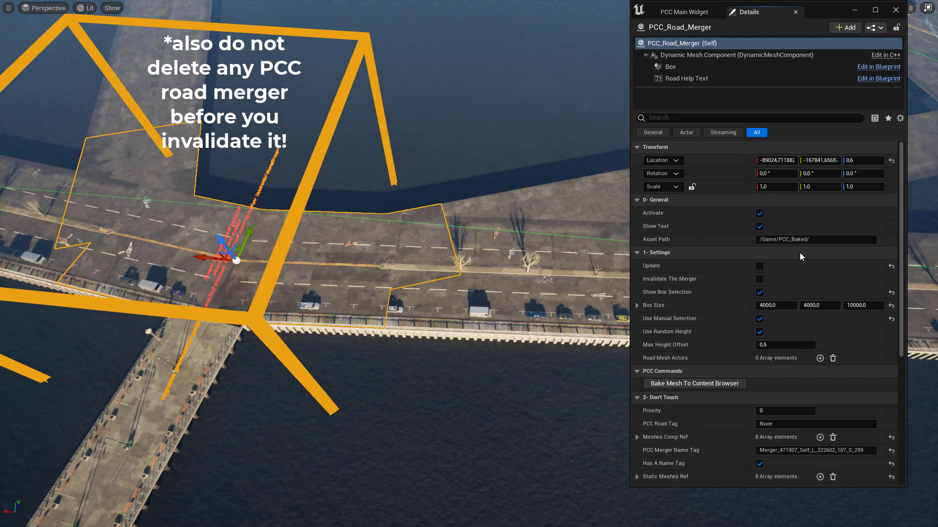
pyautogui.click(759, 265)
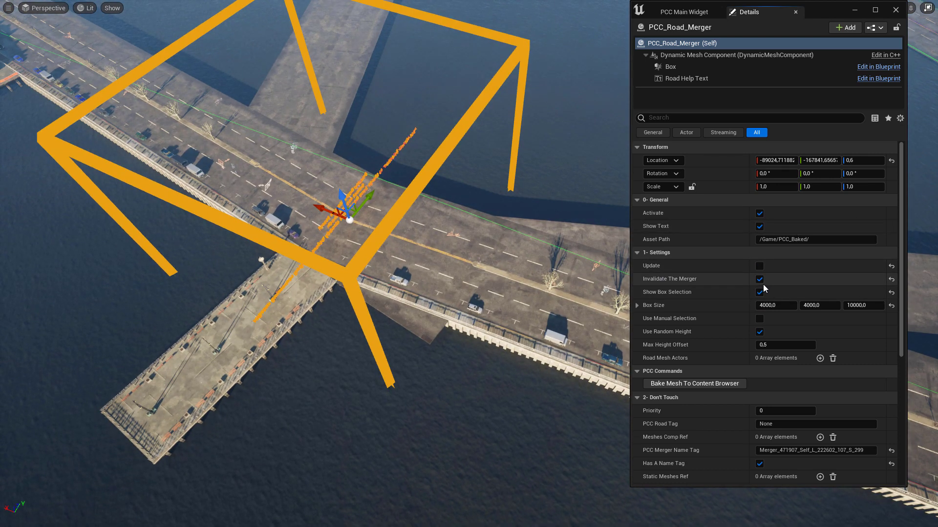
pyautogui.click(760, 292)
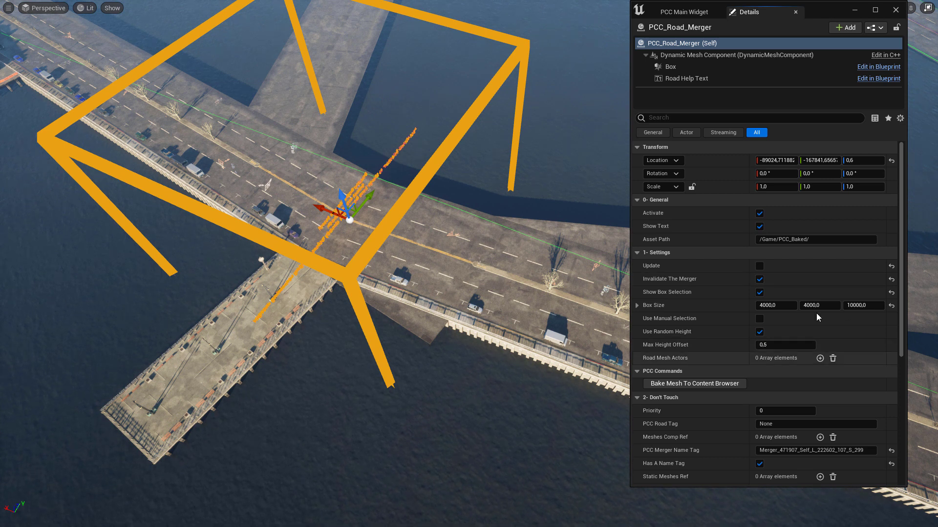
pyautogui.moveTo(760, 279)
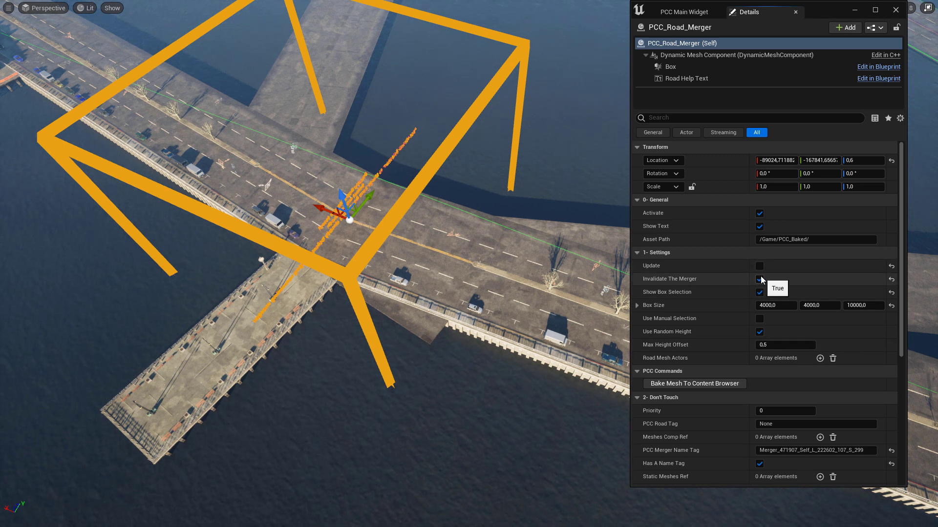
pyautogui.click(760, 279)
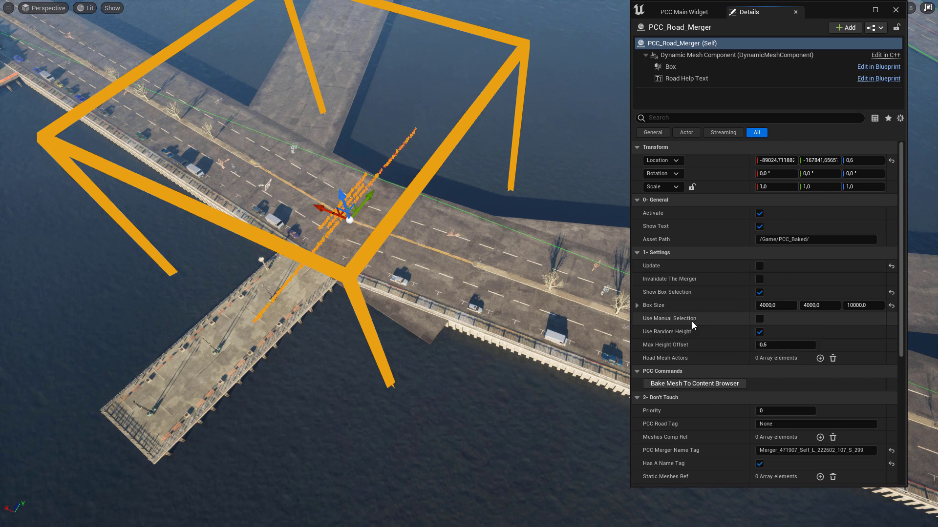
pyautogui.click(759, 318)
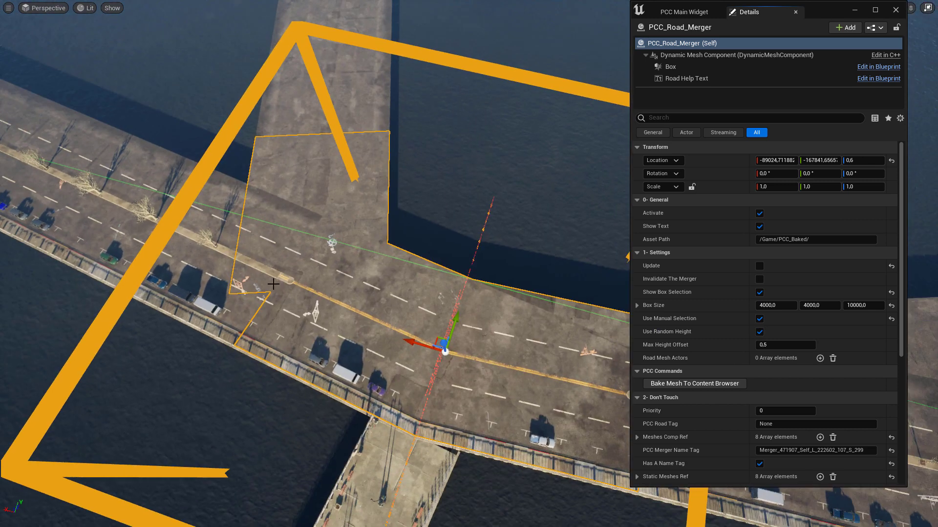
# Step: Add a Road Mesh Actors element and start its eyedropper, then multi-select five road mergers
pyautogui.click(819, 359)
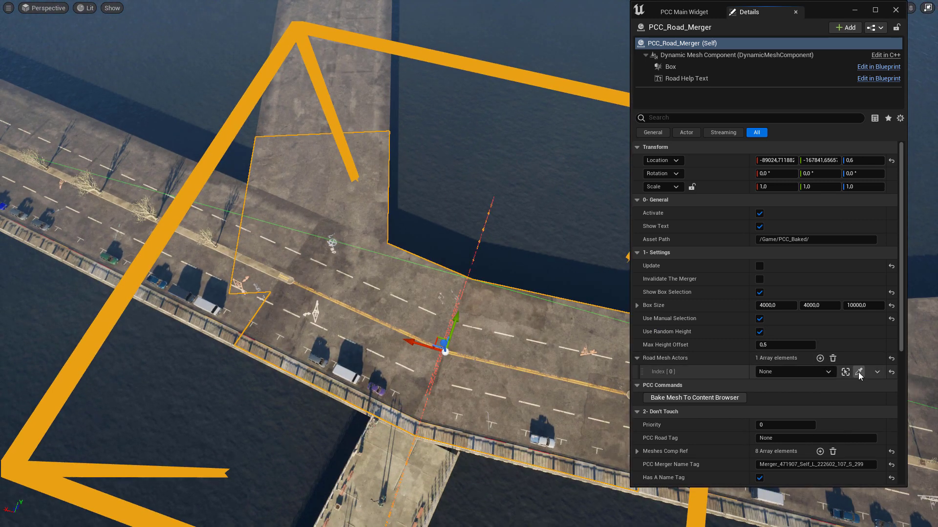
pyautogui.click(858, 372)
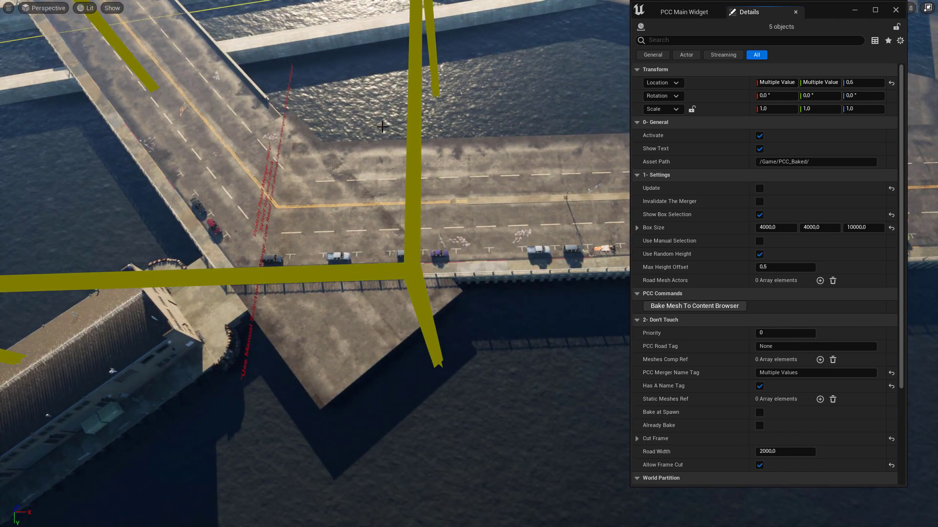
# Step: Select all 18 road mergers, enable Use Manual Selection, and bake their meshes into PCC_Baked
pyautogui.click(281, 203)
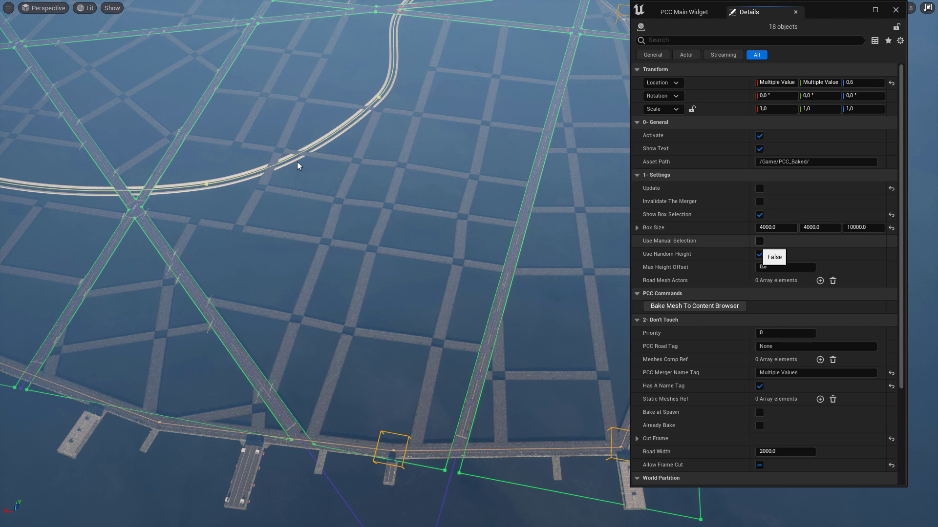
pyautogui.moveTo(534, 303)
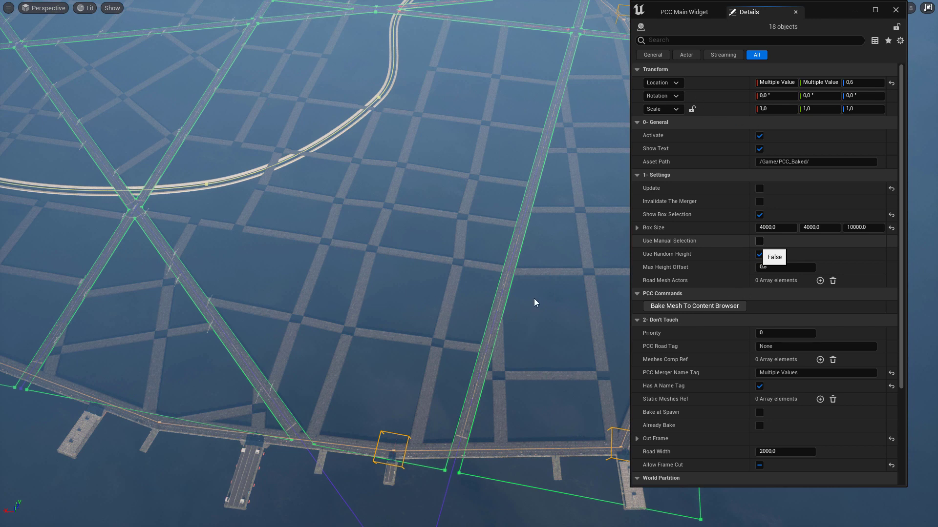
pyautogui.click(760, 241)
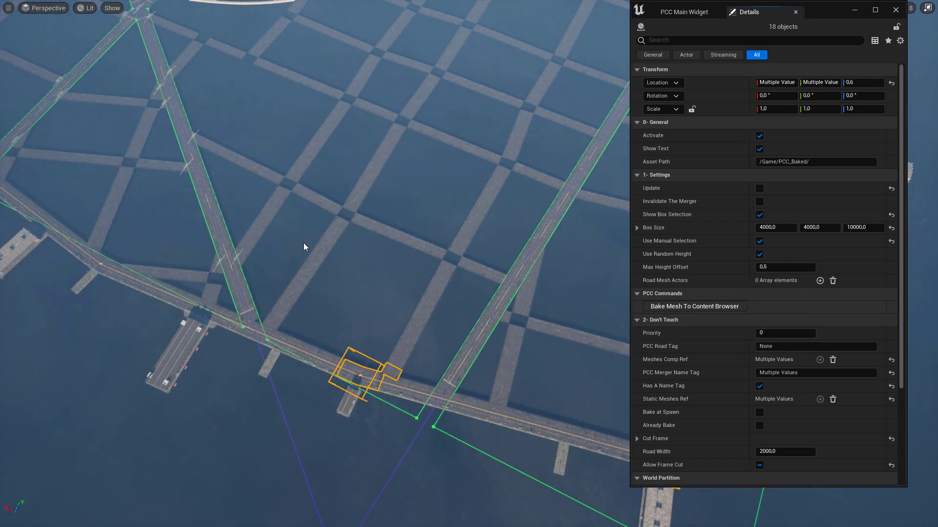
pyautogui.moveTo(465, 386)
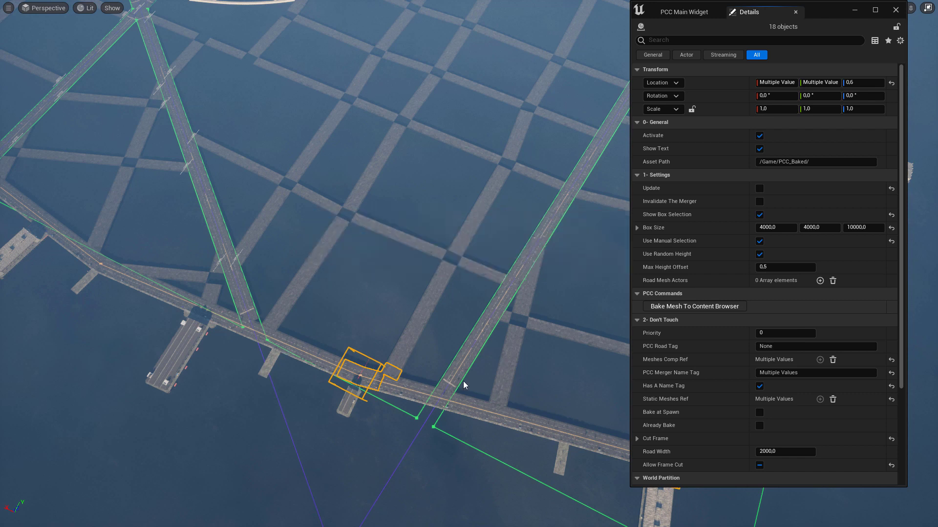
pyautogui.moveTo(187, 165)
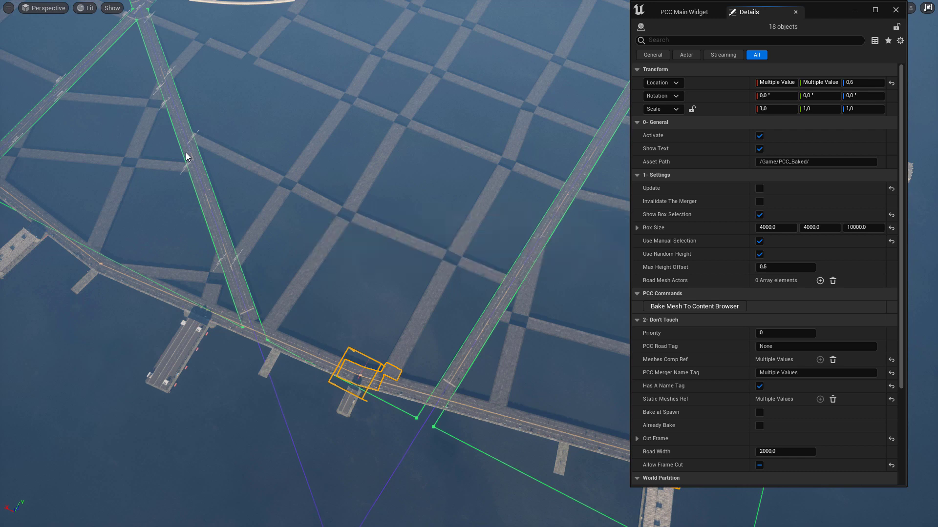
pyautogui.click(693, 306)
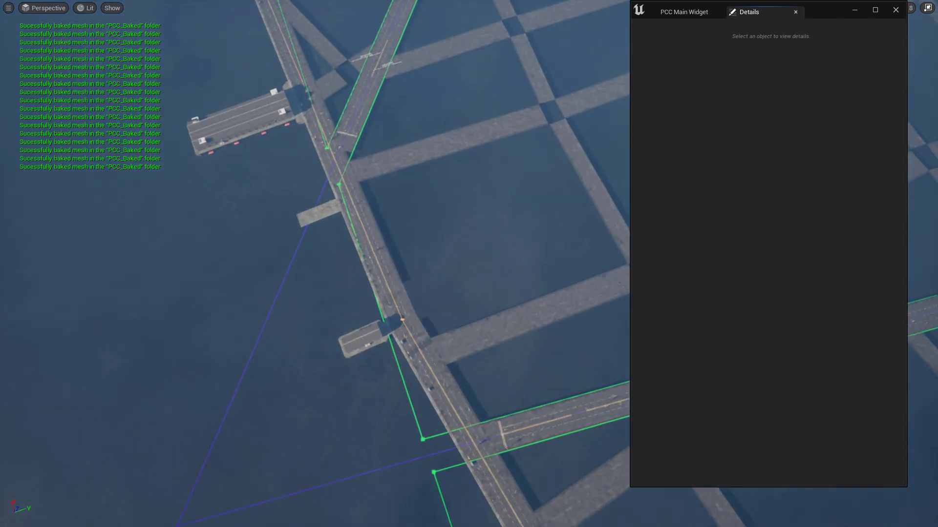